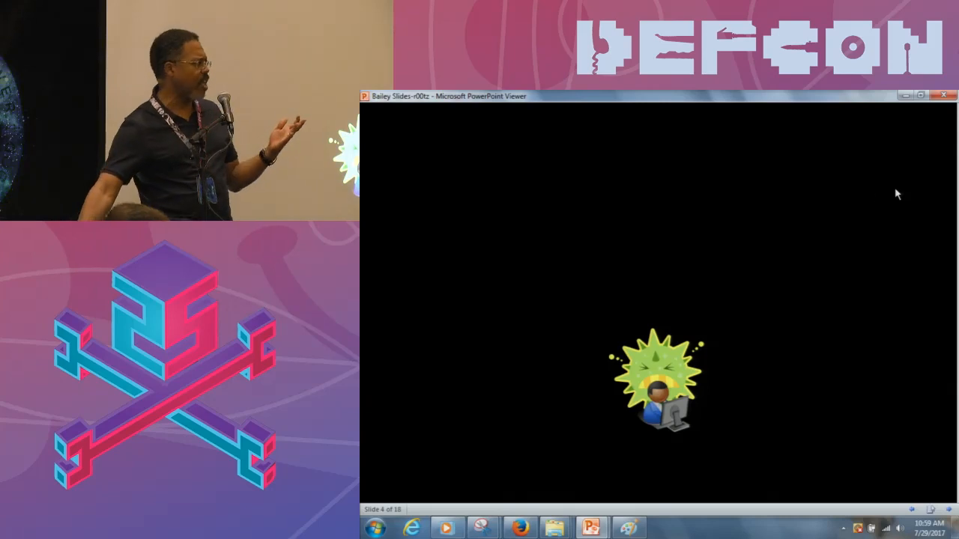
Step: Advance from the infected-network slide to slide 7, computers checking in with the Command & Control Server
left_click(372, 530)
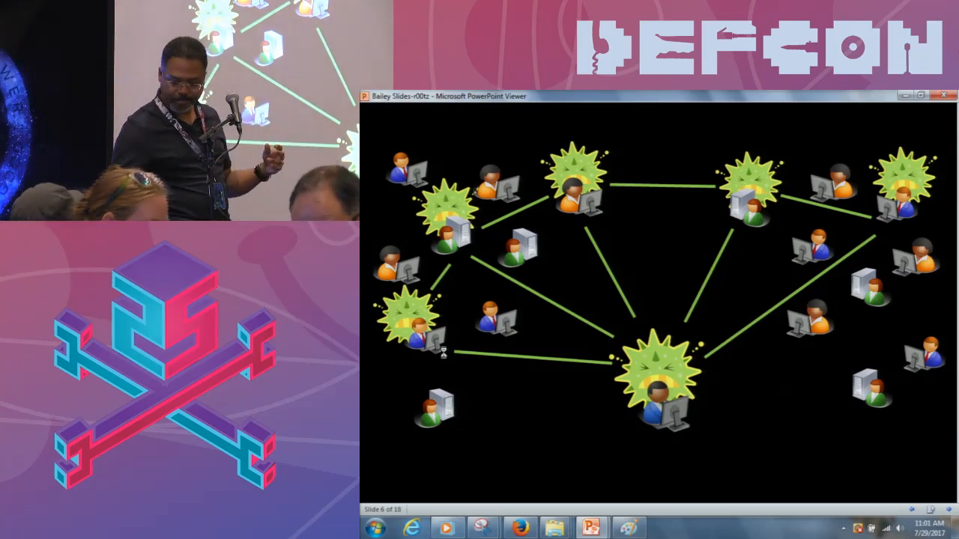
key("Right")
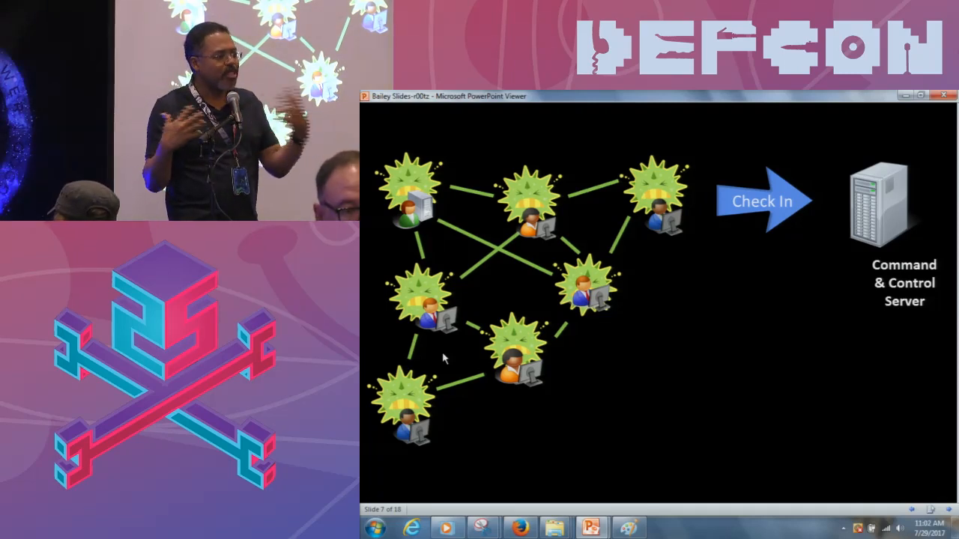
mouse_move(482, 398)
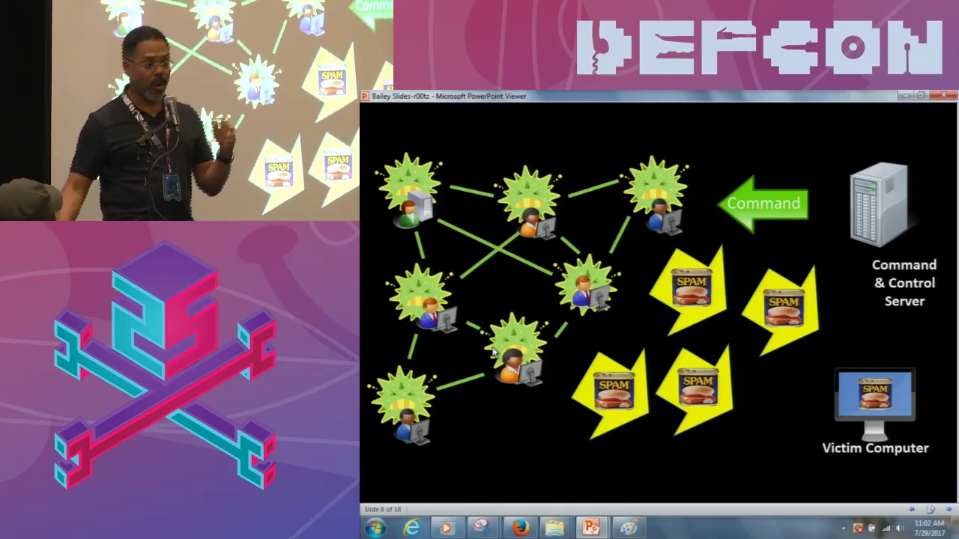
left_click(383, 530)
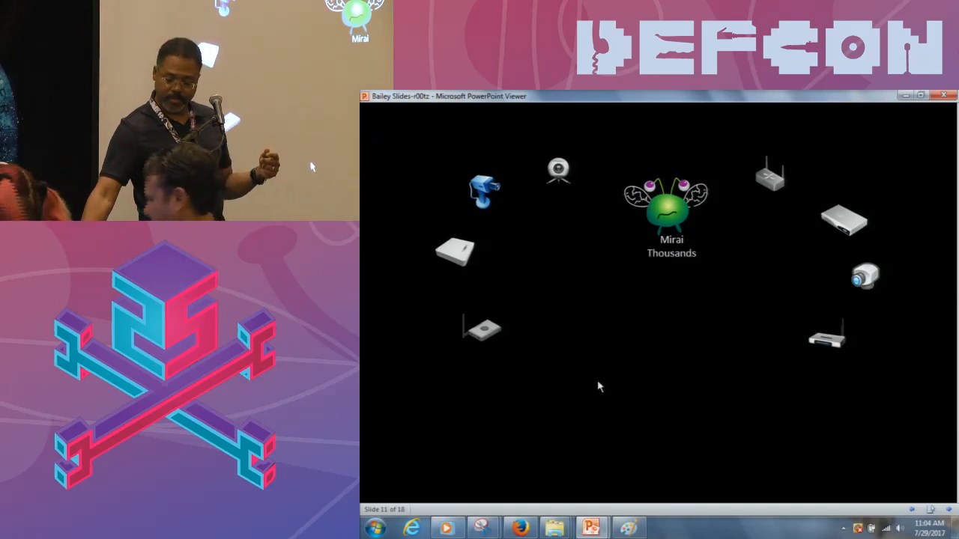
Step: Advance to slide 14, Mirai's devices attacking Dyn on Oct. 21, 2016
key("Right")
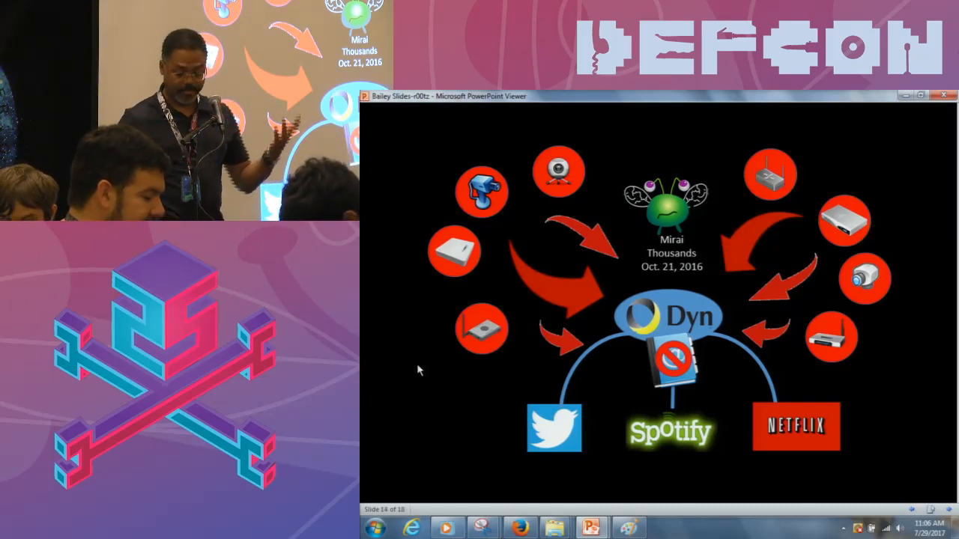
mouse_move(402, 336)
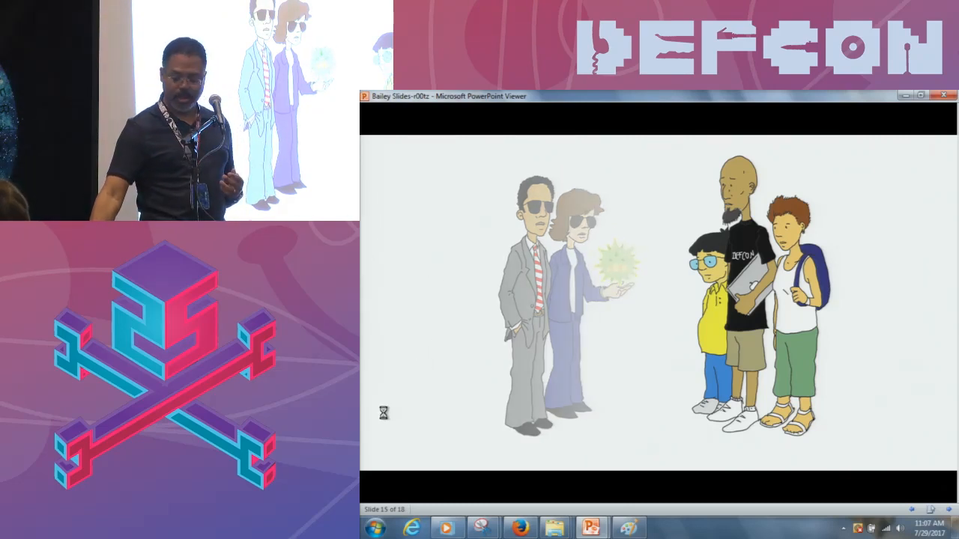
Step: Advance to slide 16, the cartoon researchers examining the green bug with a magnifying glass
key("right")
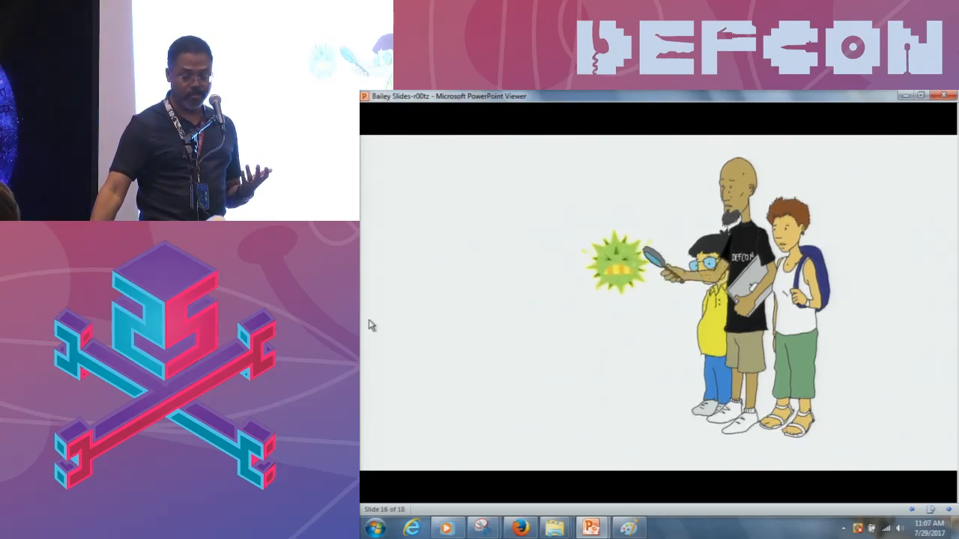